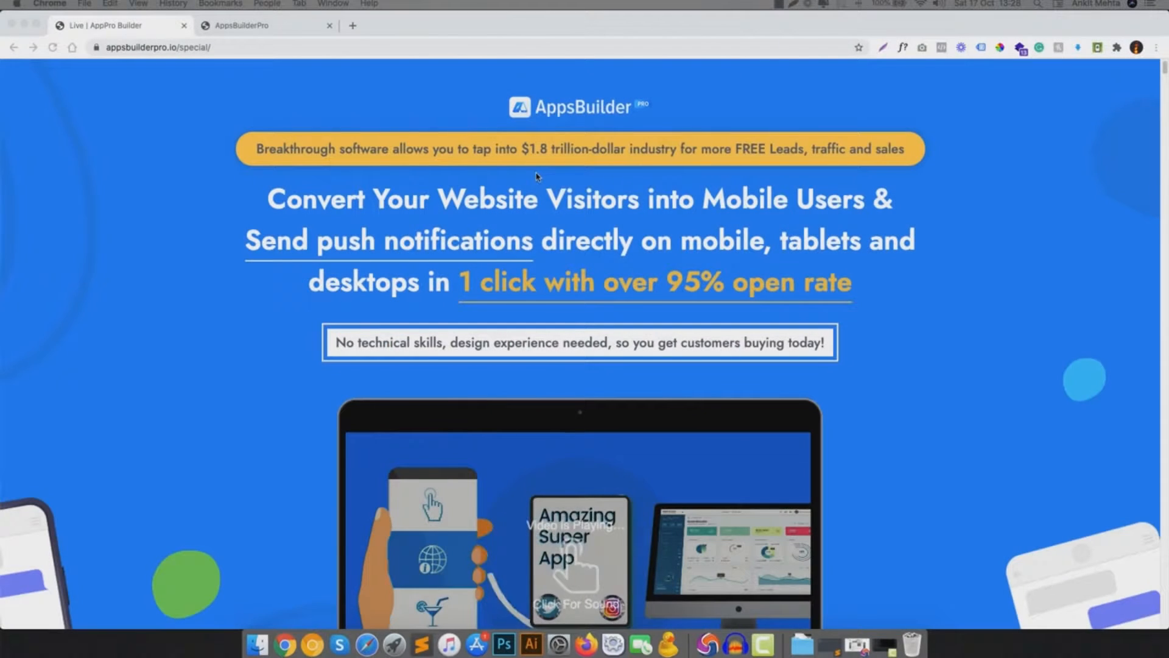
pyautogui.moveTo(408, 144)
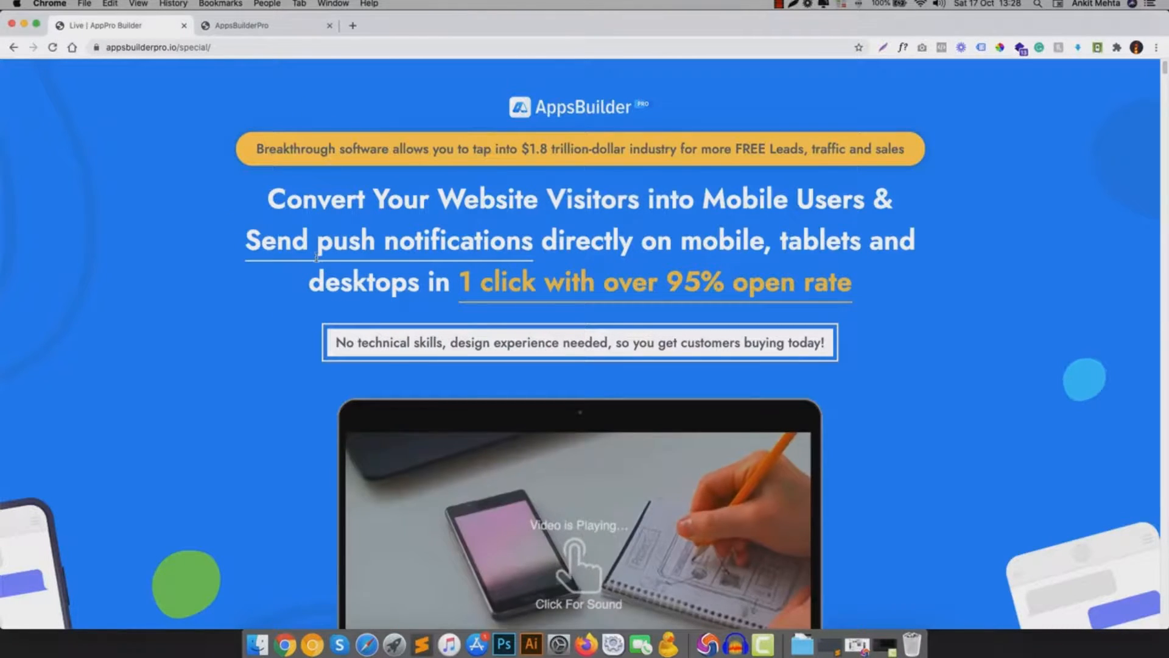
pyautogui.moveTo(182, 275)
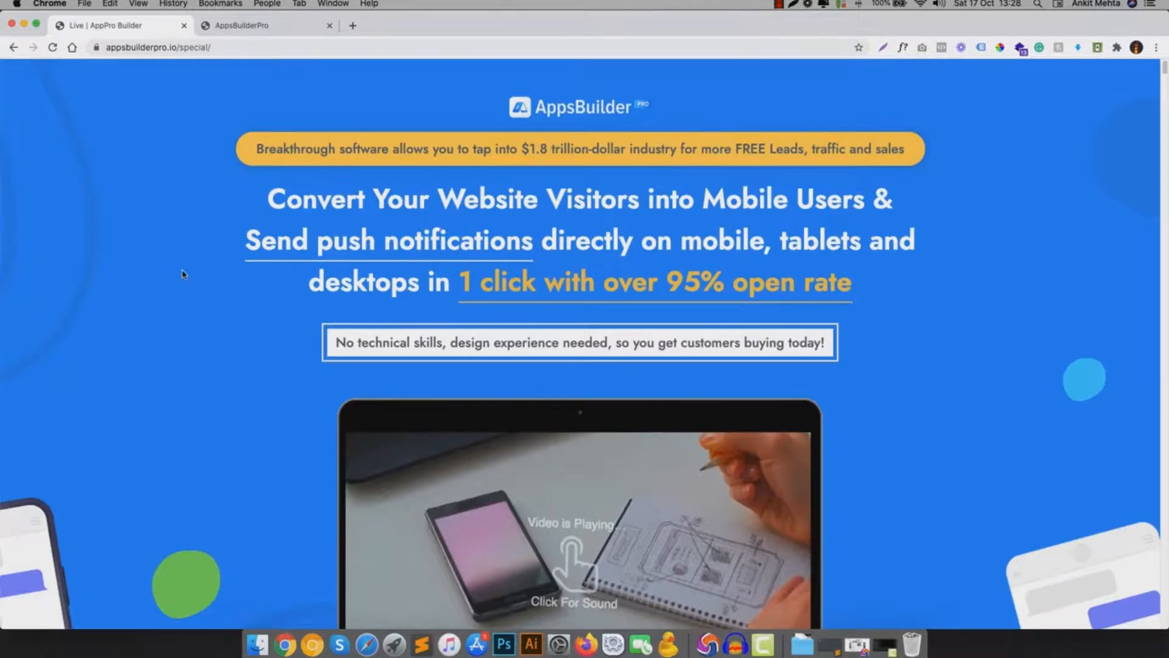
pyautogui.scroll(-3)
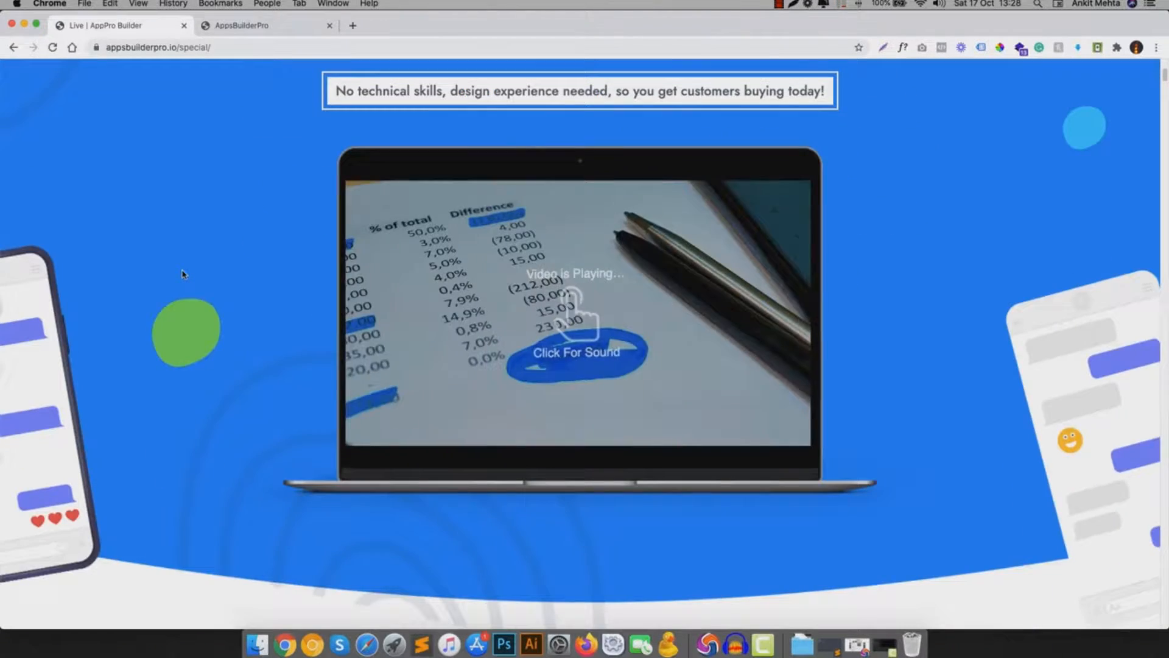
pyautogui.scroll(-3)
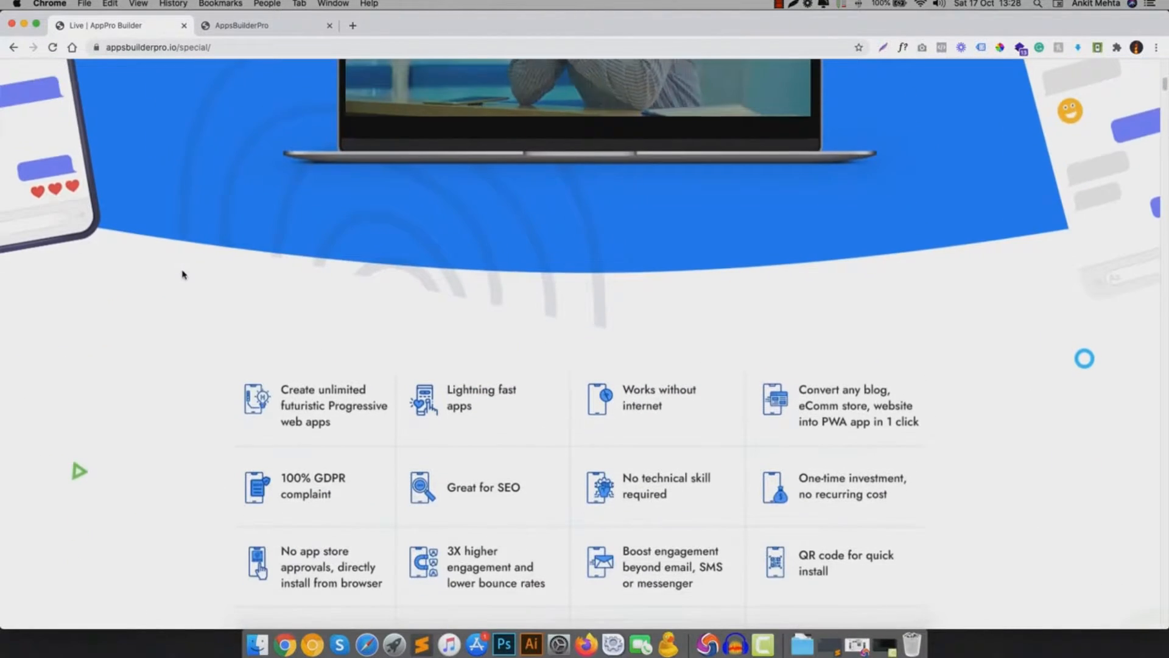
pyautogui.scroll(-3)
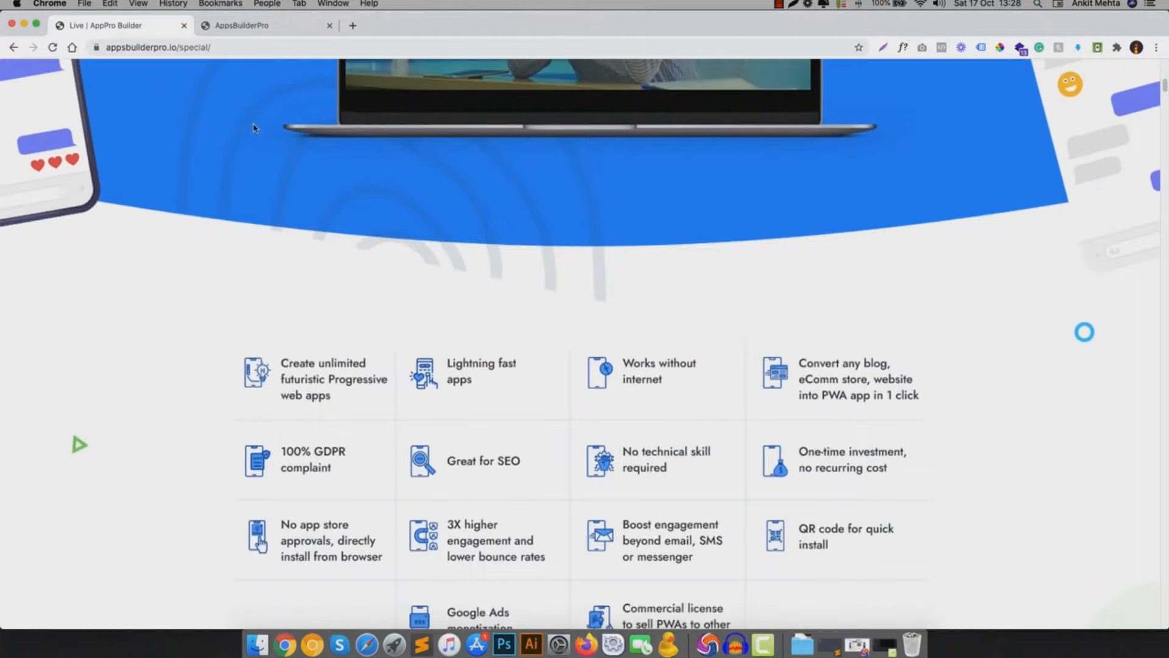
pyautogui.scroll(-3)
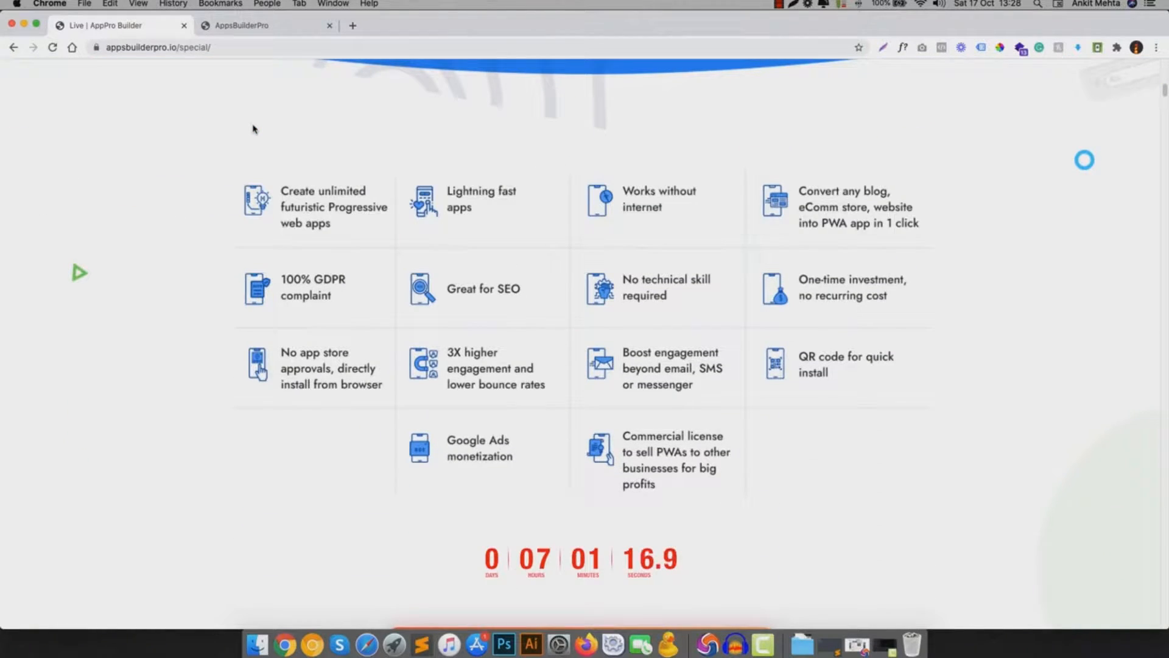
pyautogui.scroll(-3)
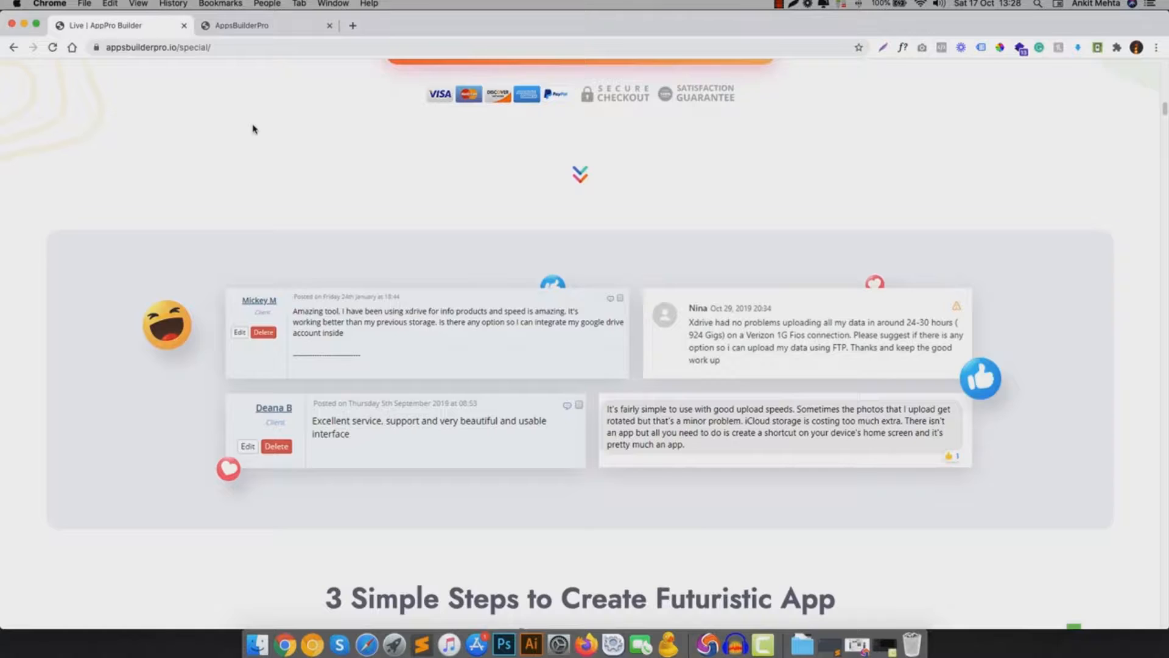
pyautogui.scroll(-3)
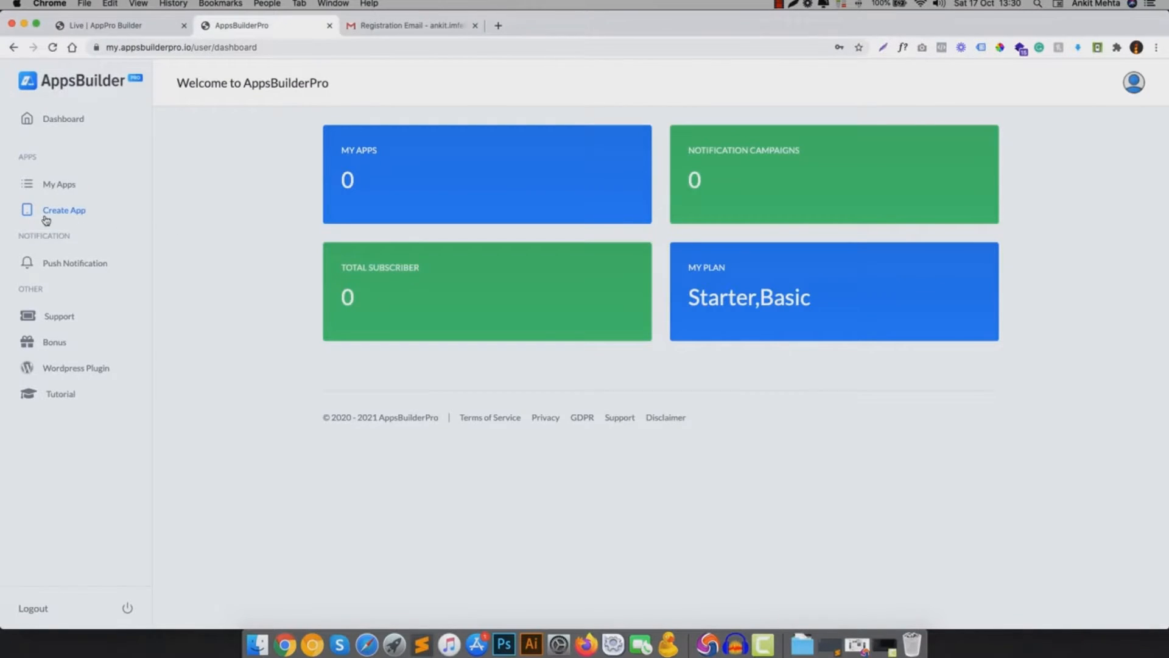
pyautogui.click(64, 210)
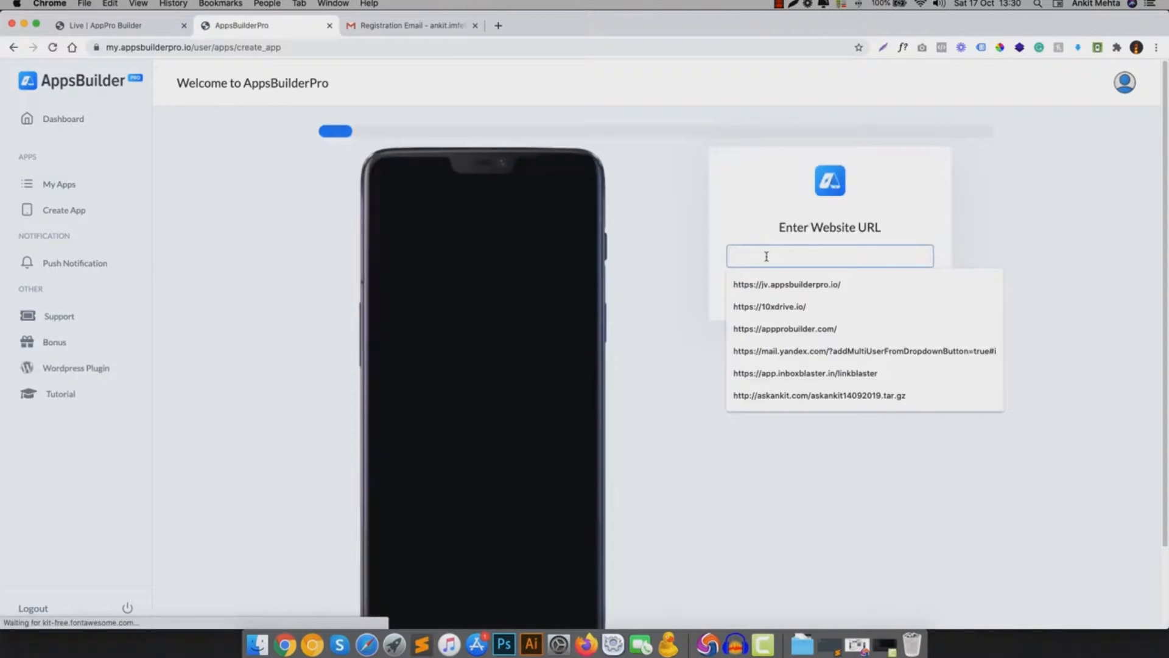
pyautogui.click(784, 329)
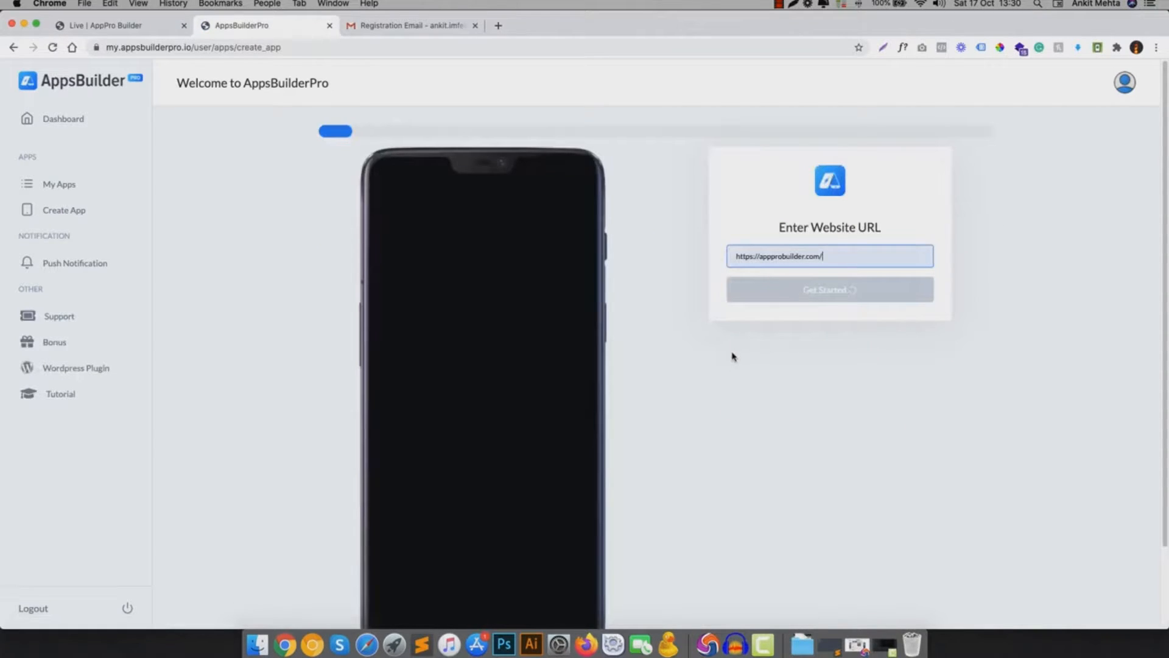
pyautogui.click(829, 290)
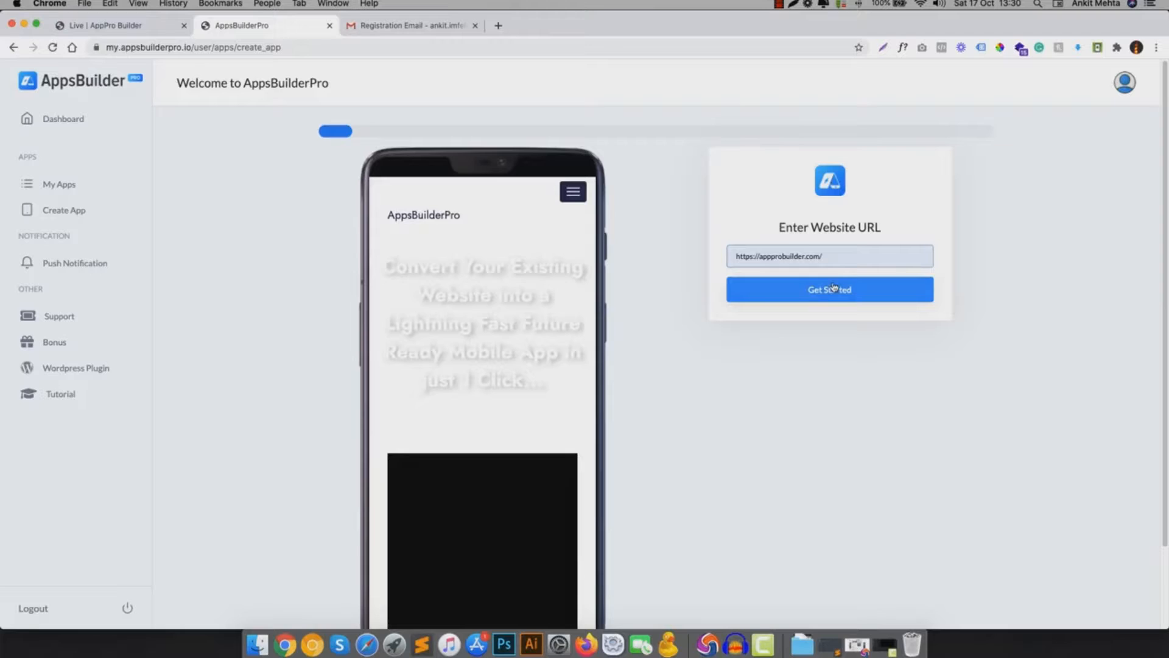
pyautogui.click(828, 289)
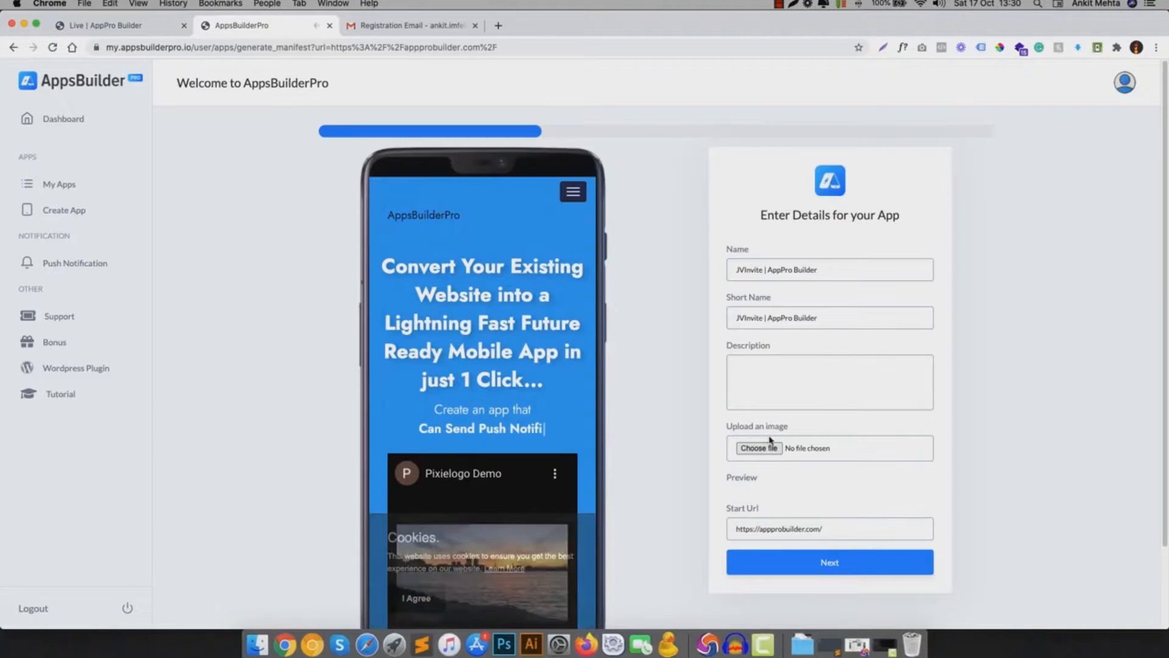
# - Upload the logo512.png icon and enter 'hi' as the app description
pyautogui.click(758, 448)
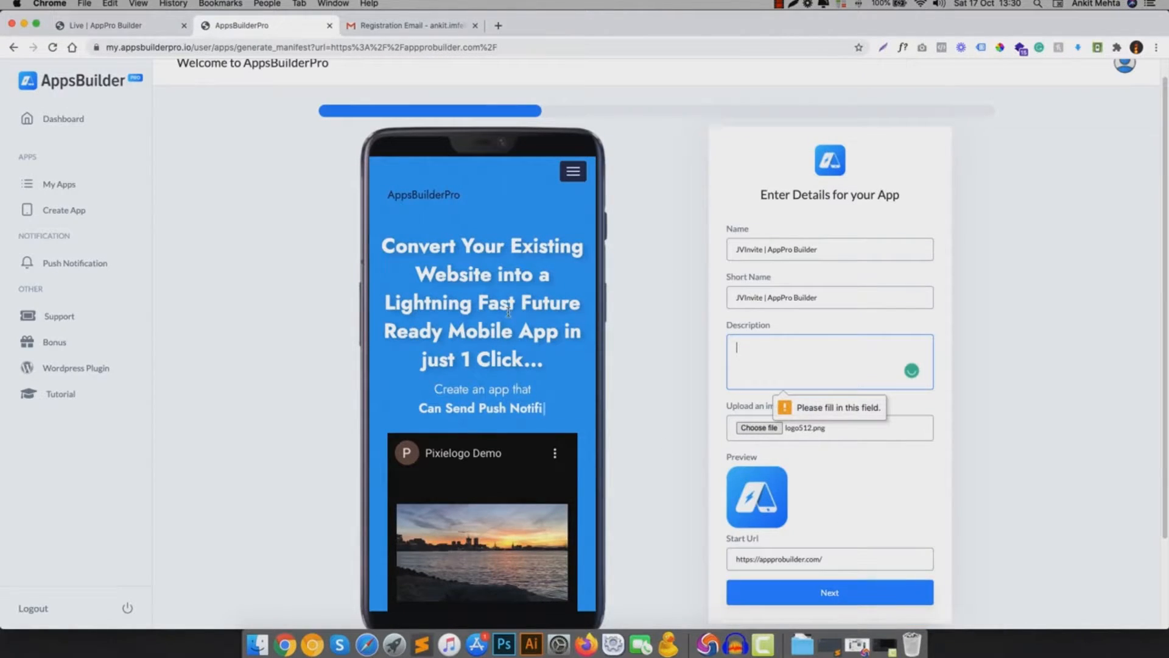
pyautogui.write('hi')
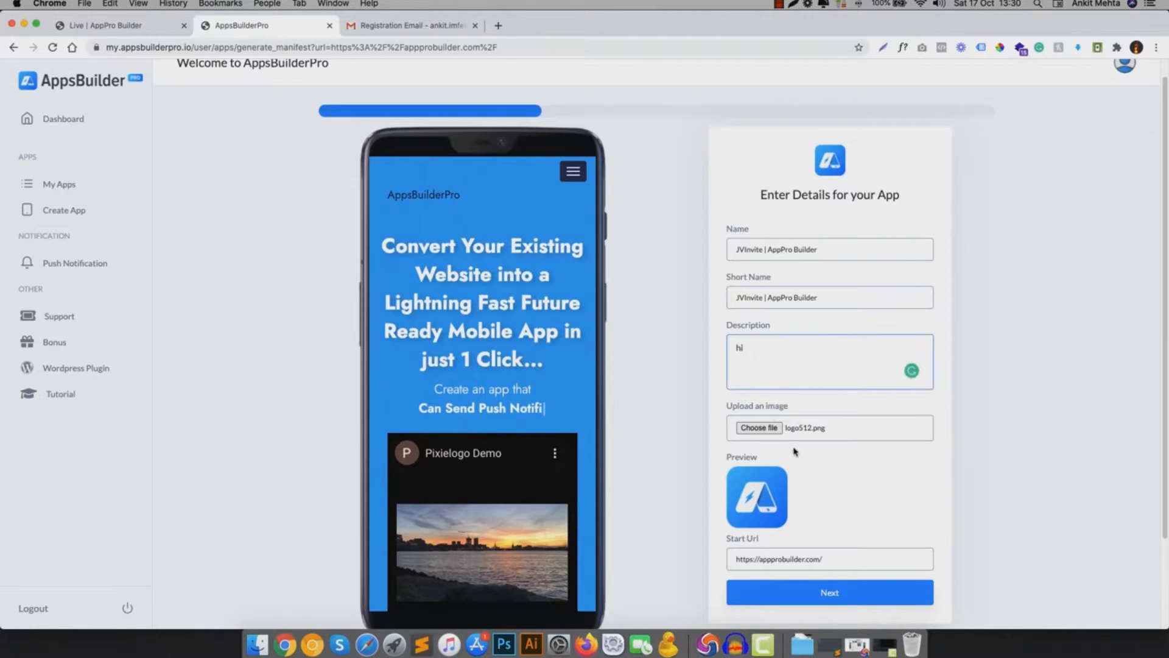
pyautogui.click(828, 592)
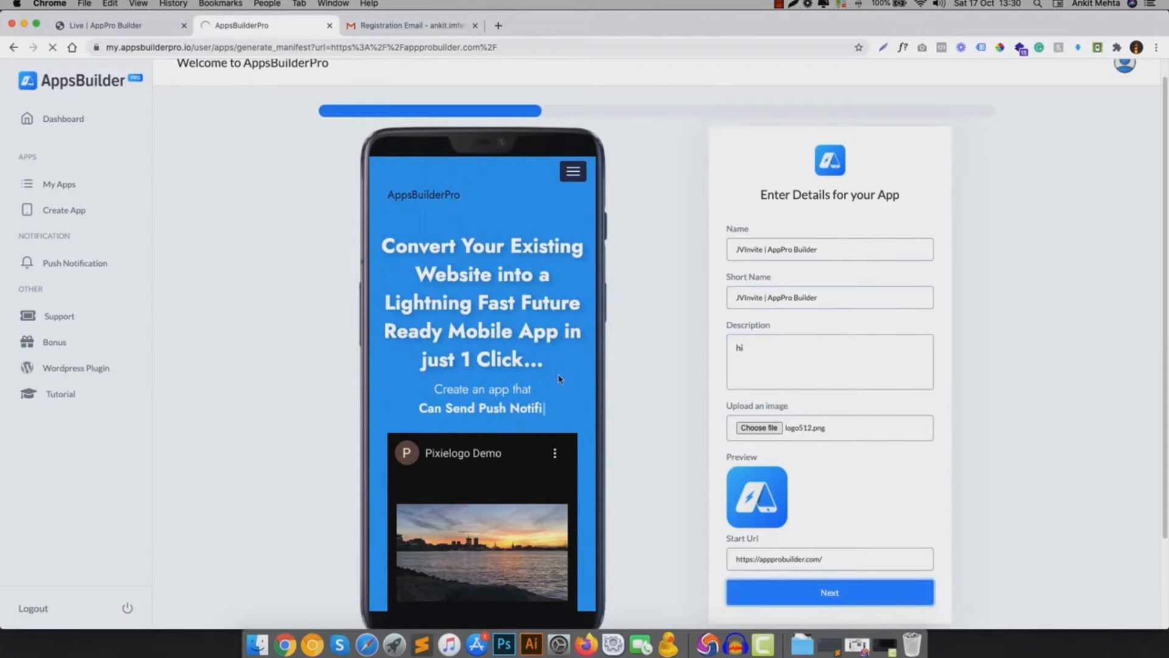
pyautogui.click(828, 592)
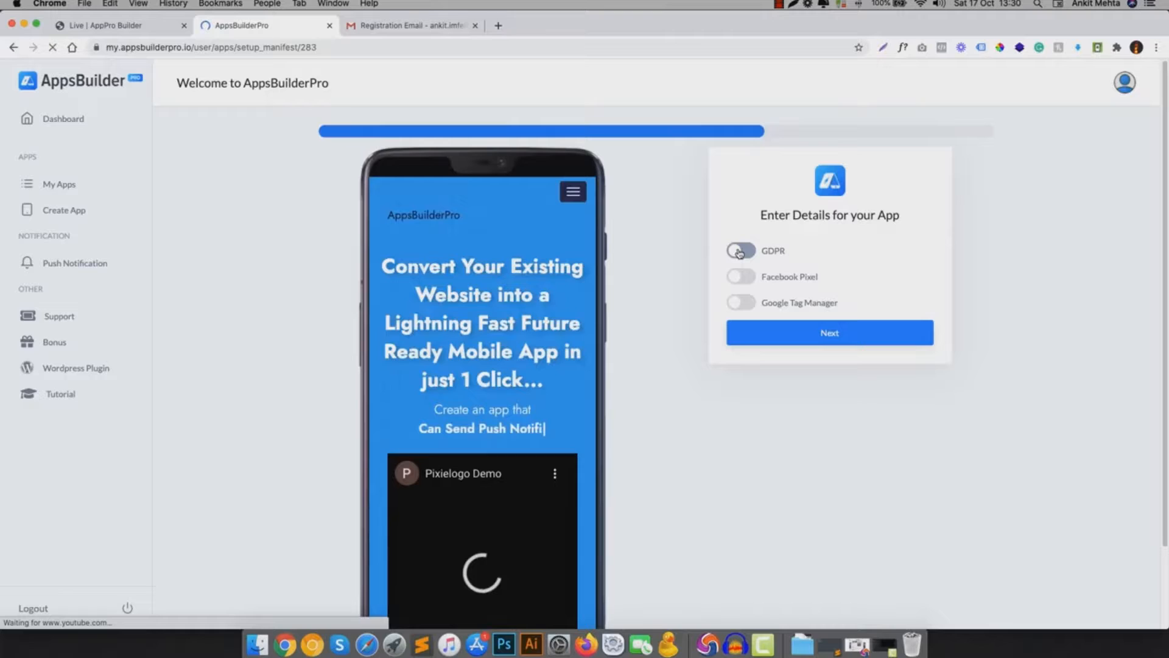
# - Turn on the GDPR cookie notice, finish building, and download the progressive app
pyautogui.click(739, 250)
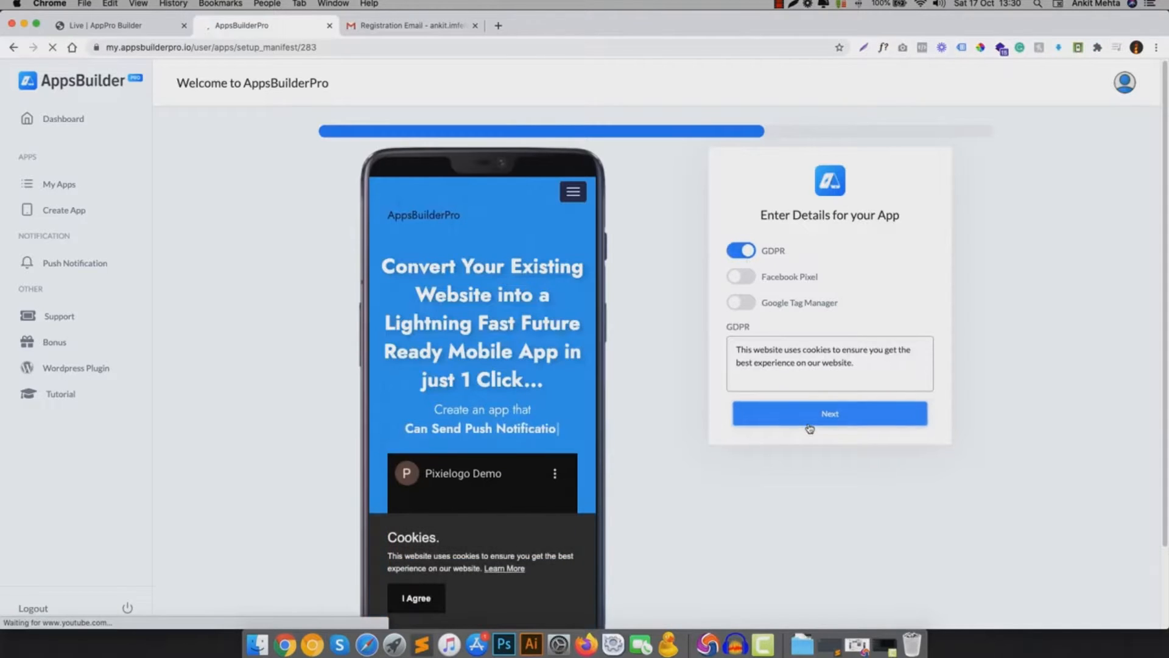
pyautogui.click(828, 413)
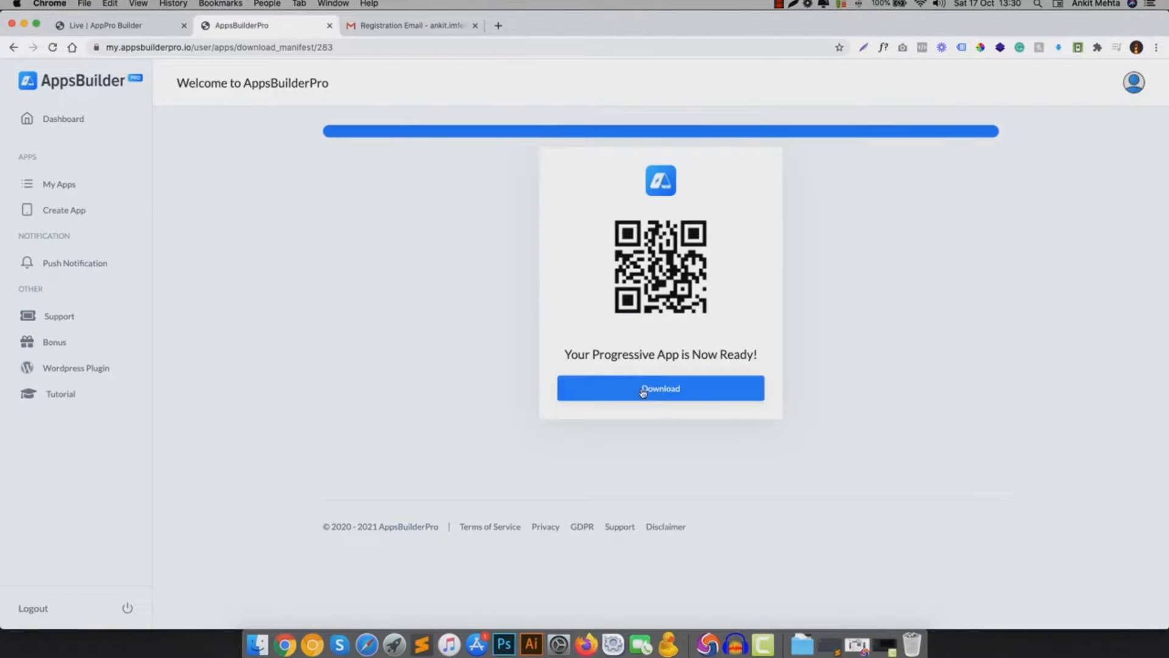
pyautogui.click(659, 388)
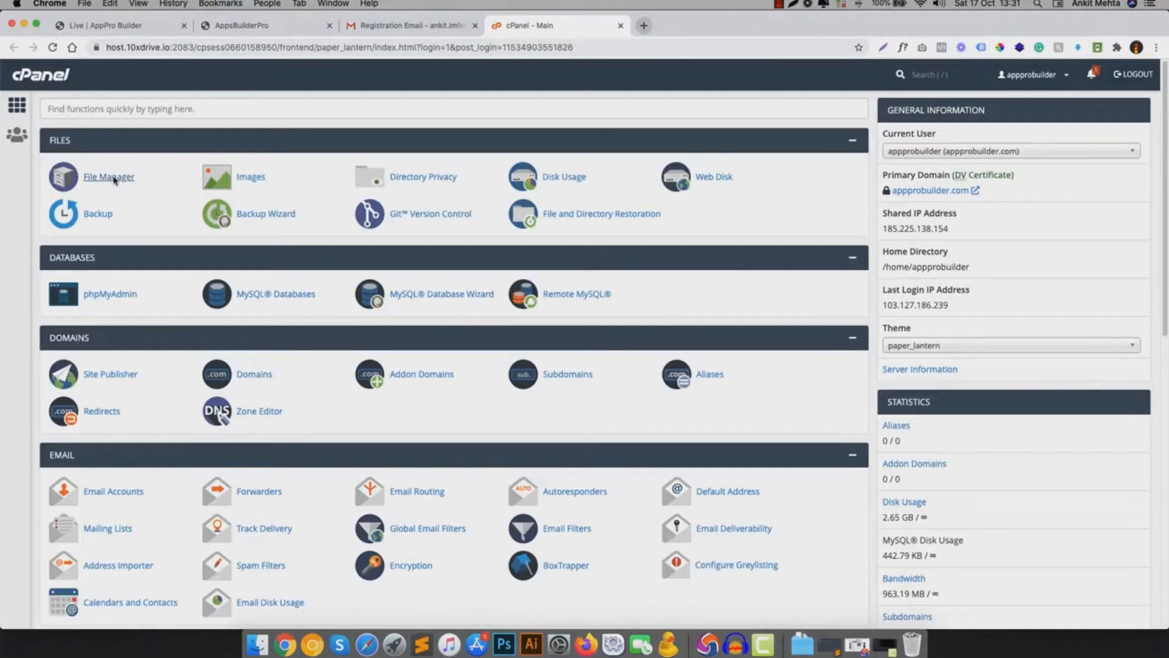
# - Upload 'AppsBuilderPro-web-app-kit (12).zip' into public_html using cPanel File Manager
pyautogui.click(109, 176)
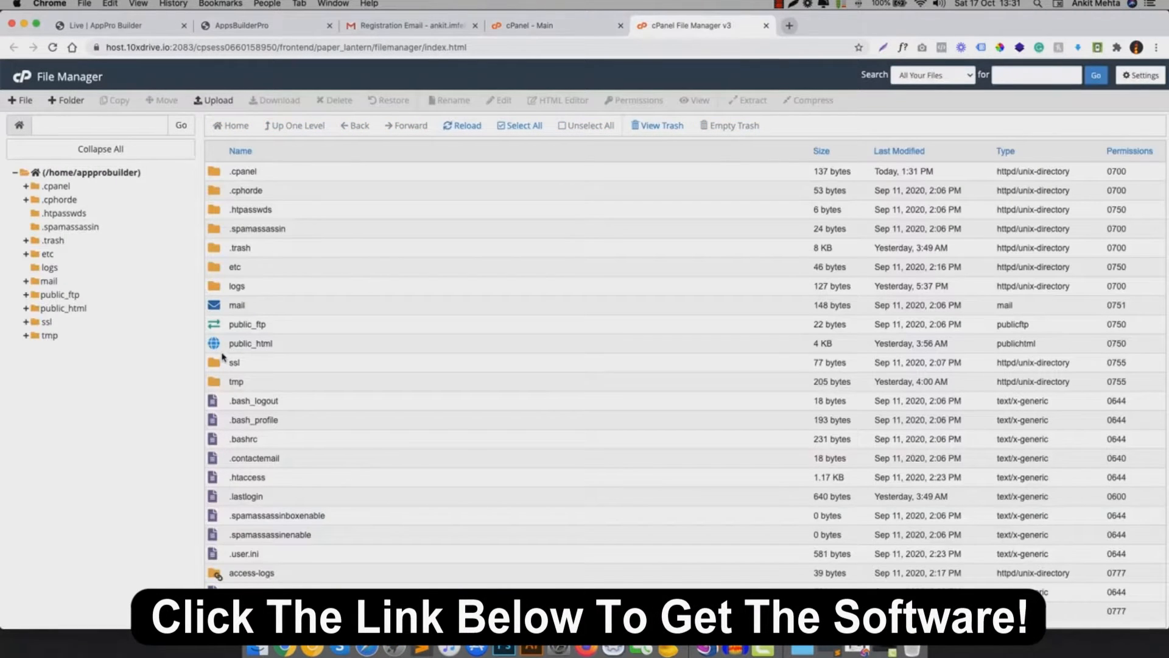
pyautogui.doubleClick(250, 343)
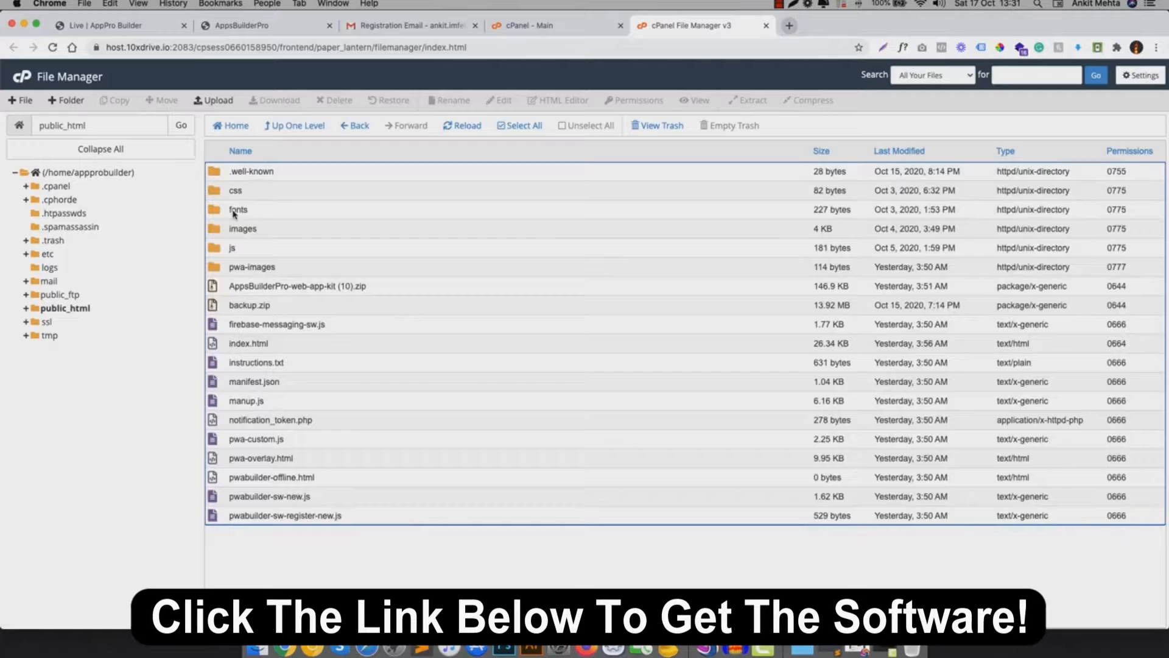
pyautogui.moveTo(207, 192)
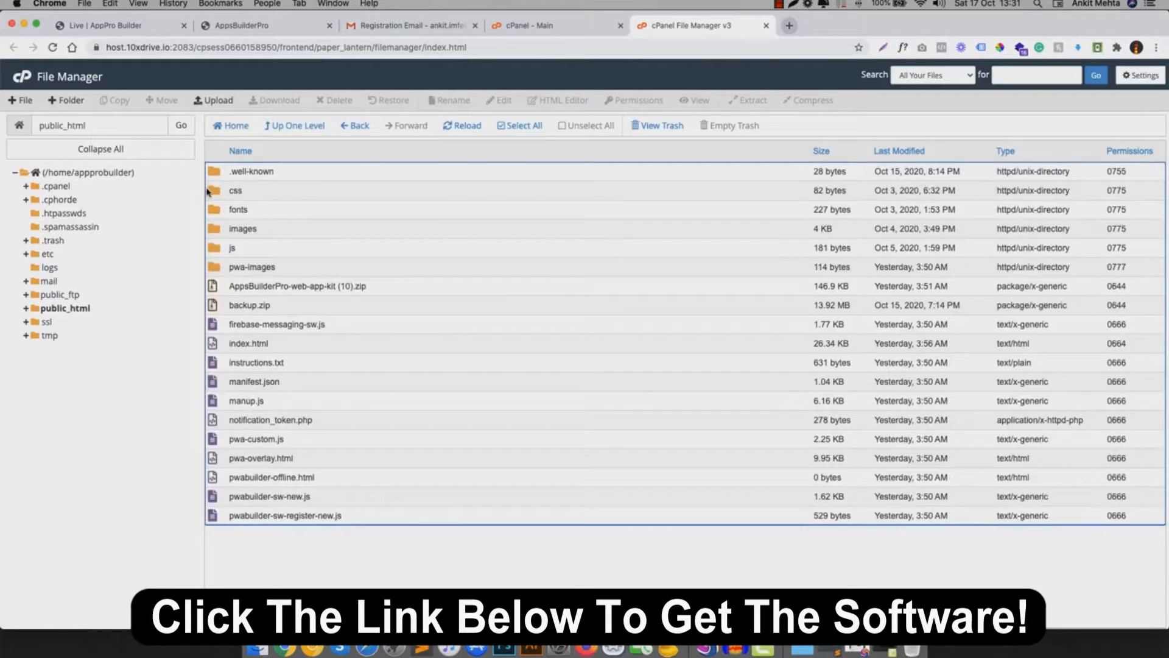
pyautogui.click(214, 100)
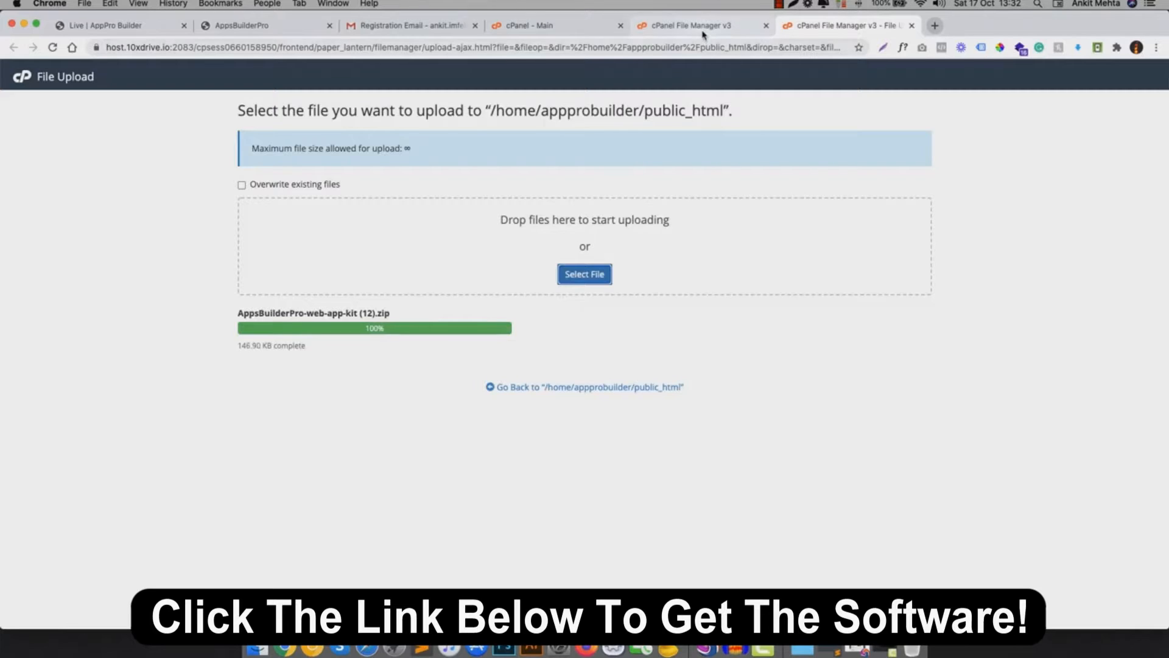
pyautogui.click(589, 386)
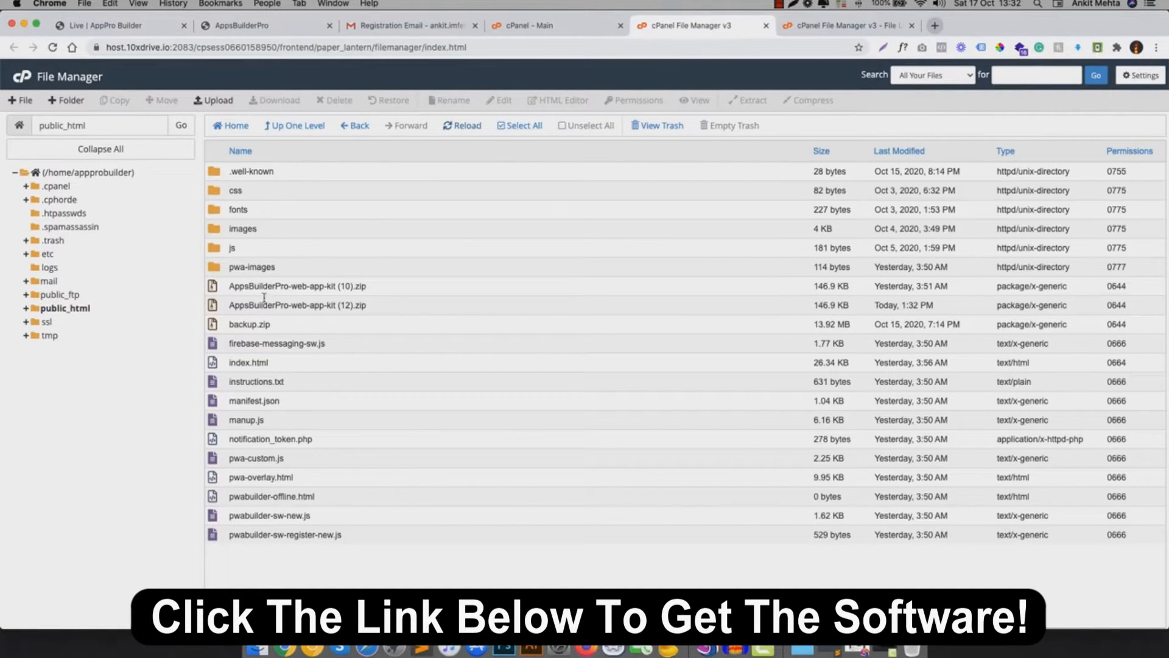
pyautogui.rightClick(298, 304)
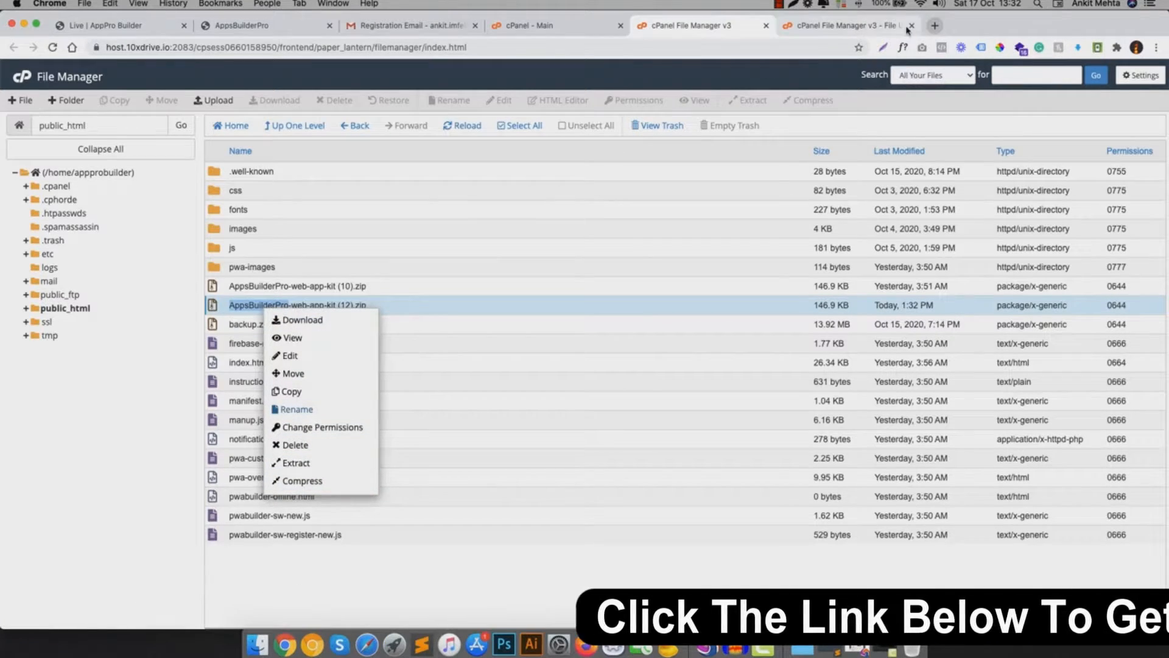
pyautogui.click(933, 26)
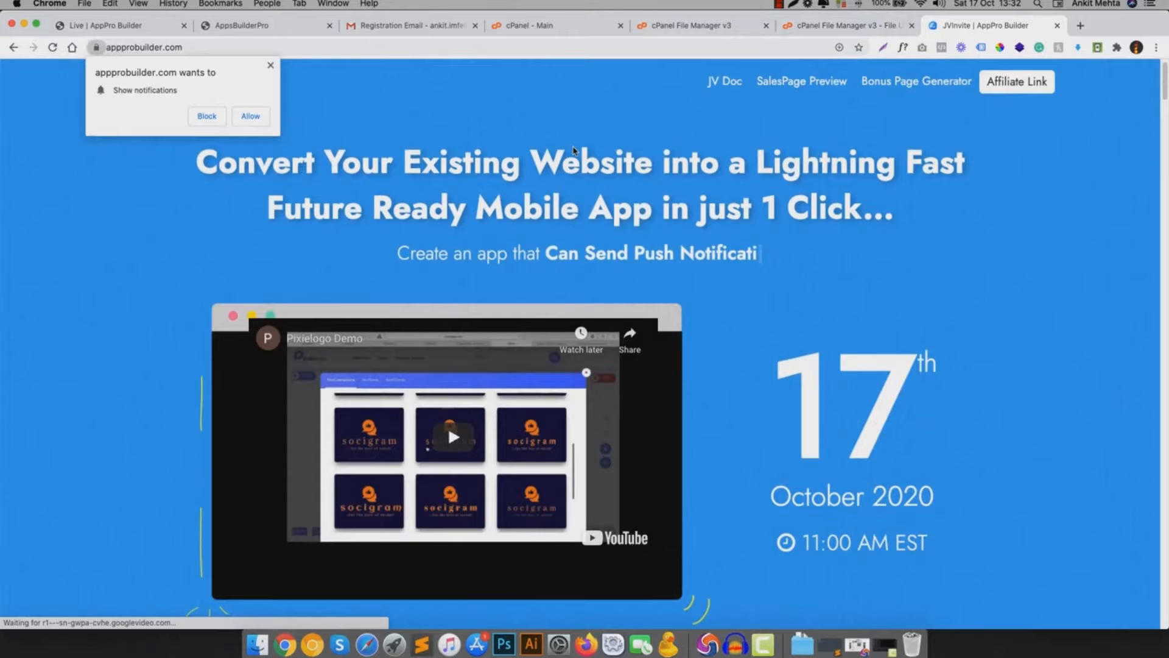
pyautogui.moveTo(288, 124)
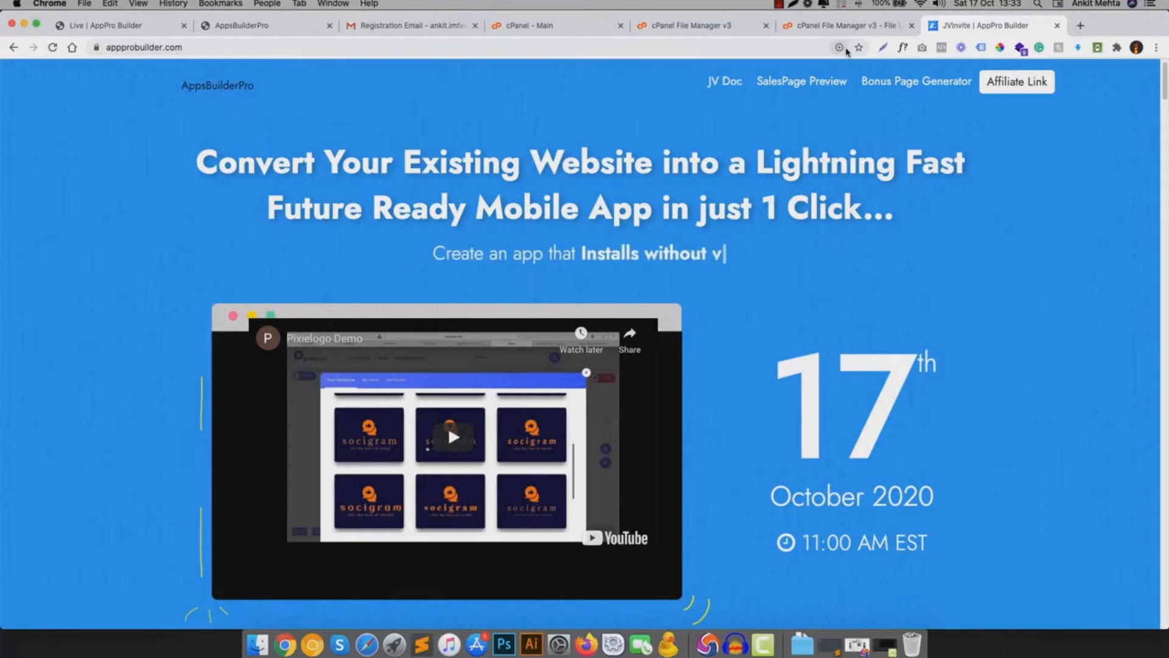
# - Install appprobuilder.com as a Chrome app by confirming the 'Install app?' dialog
pyautogui.click(840, 47)
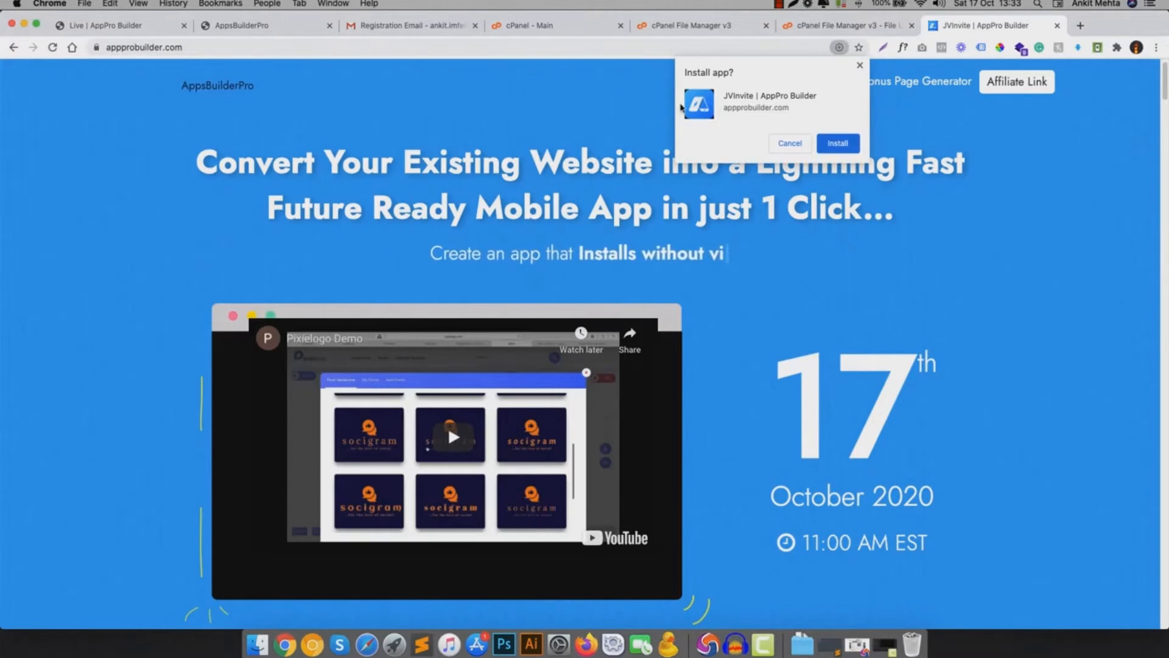
pyautogui.click(789, 143)
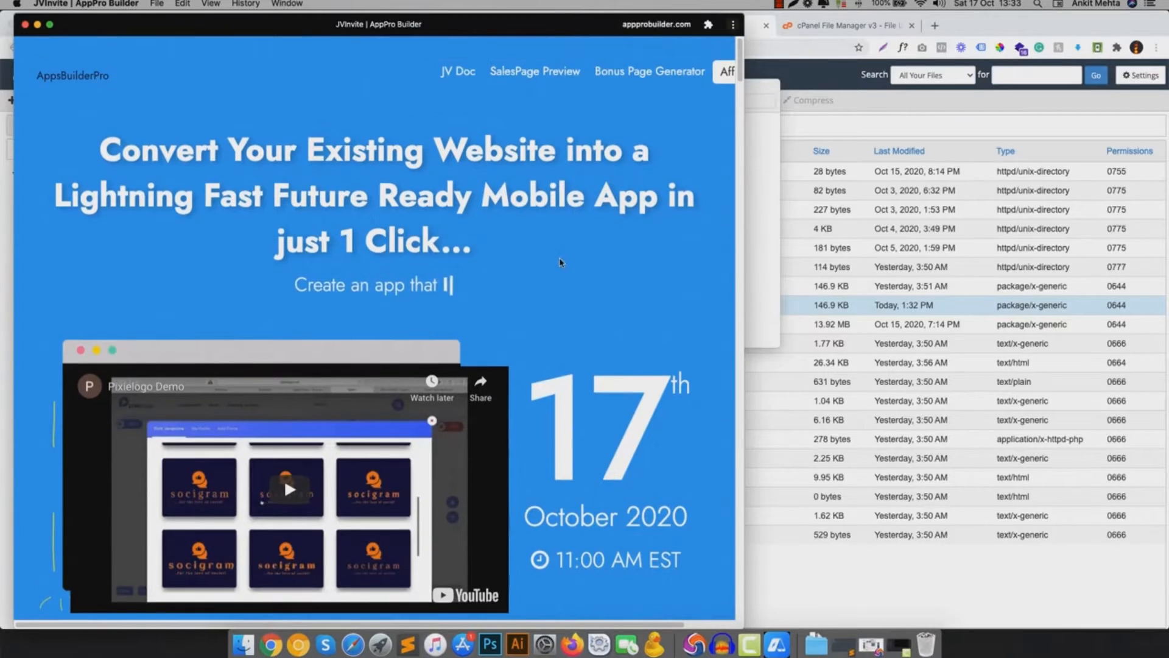
pyautogui.scroll(-3)
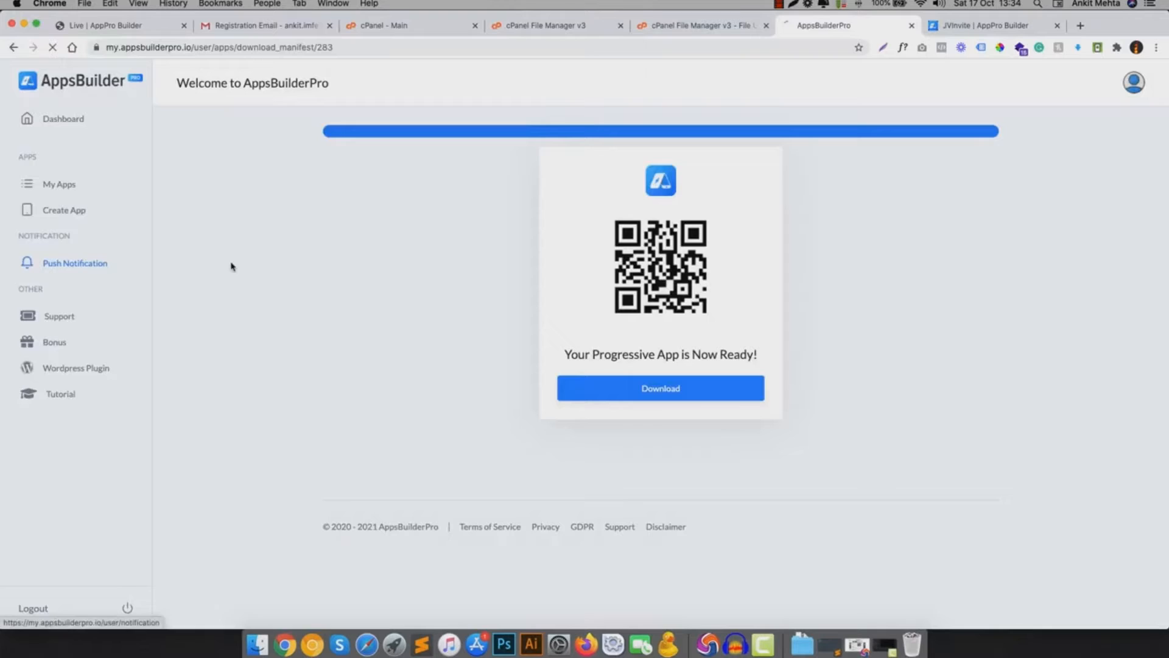
# - Send appprobuilder.com a push notification titled 'hi', message 'hi', with the logo512.png icon
pyautogui.click(74, 262)
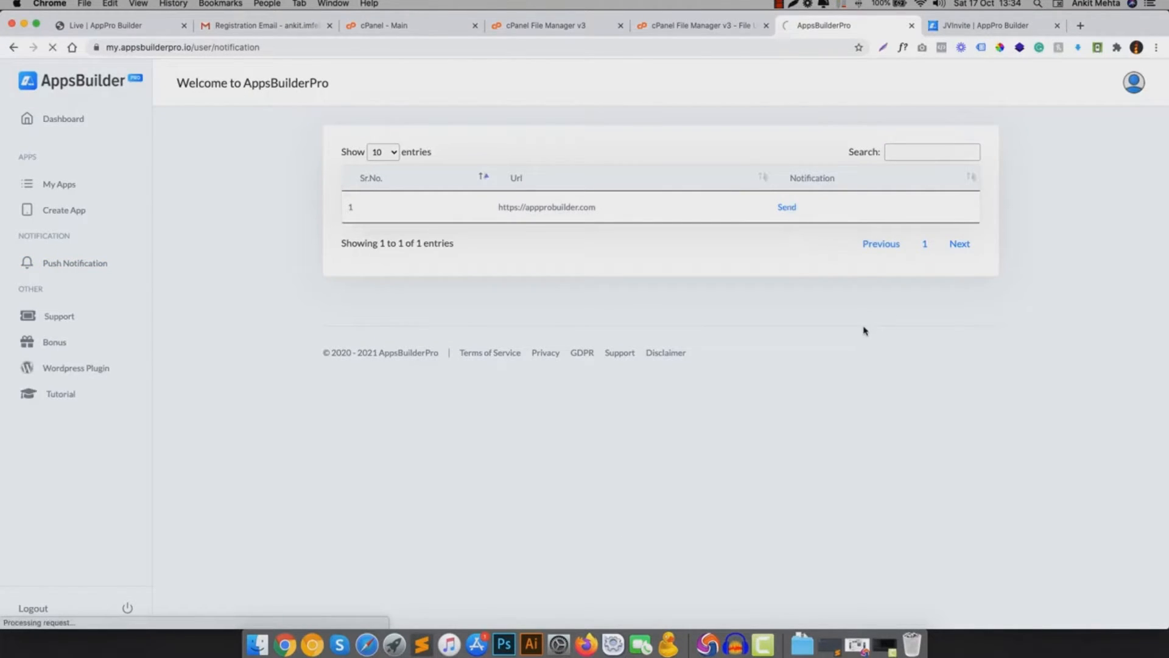
pyautogui.click(786, 206)
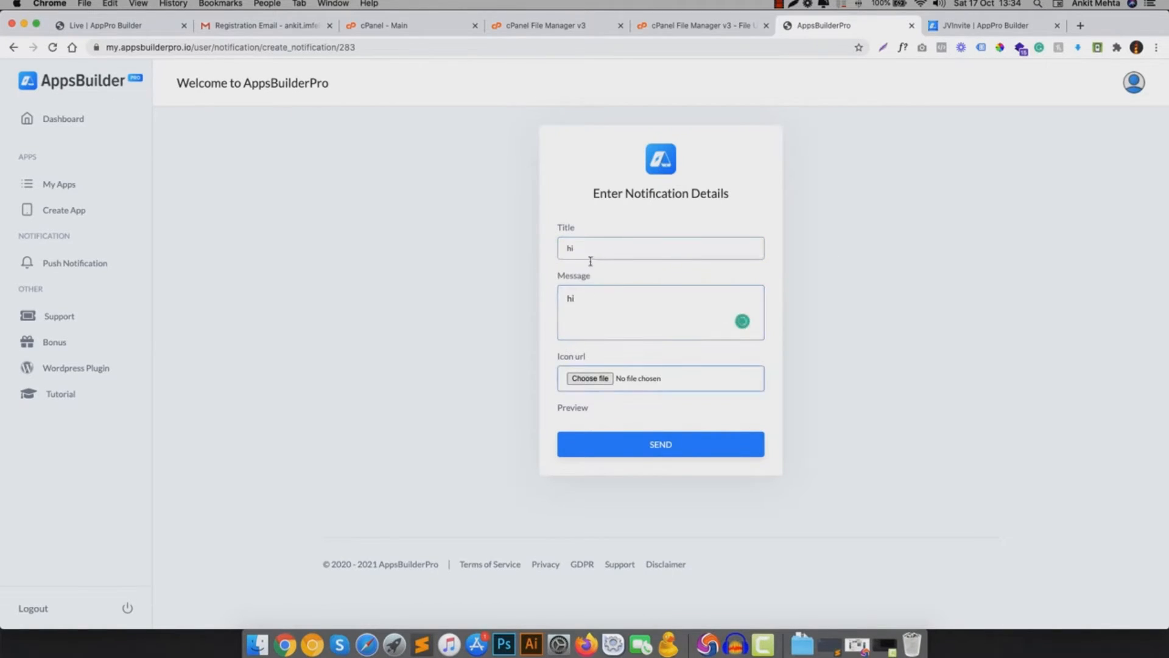
pyautogui.click(590, 378)
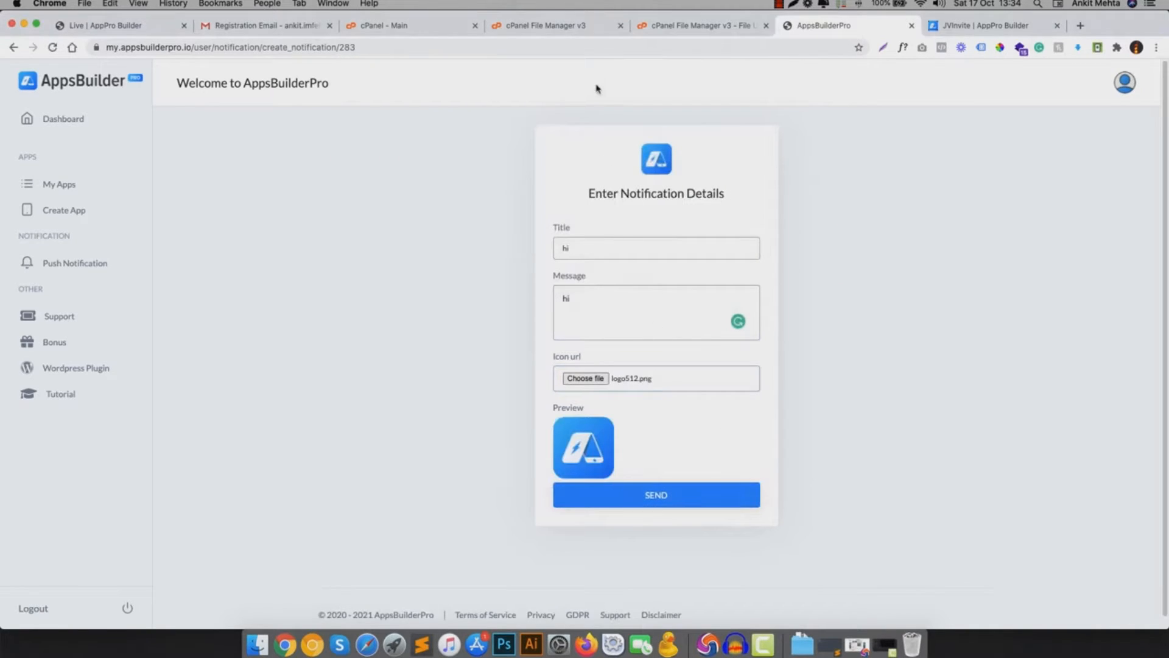
pyautogui.click(655, 494)
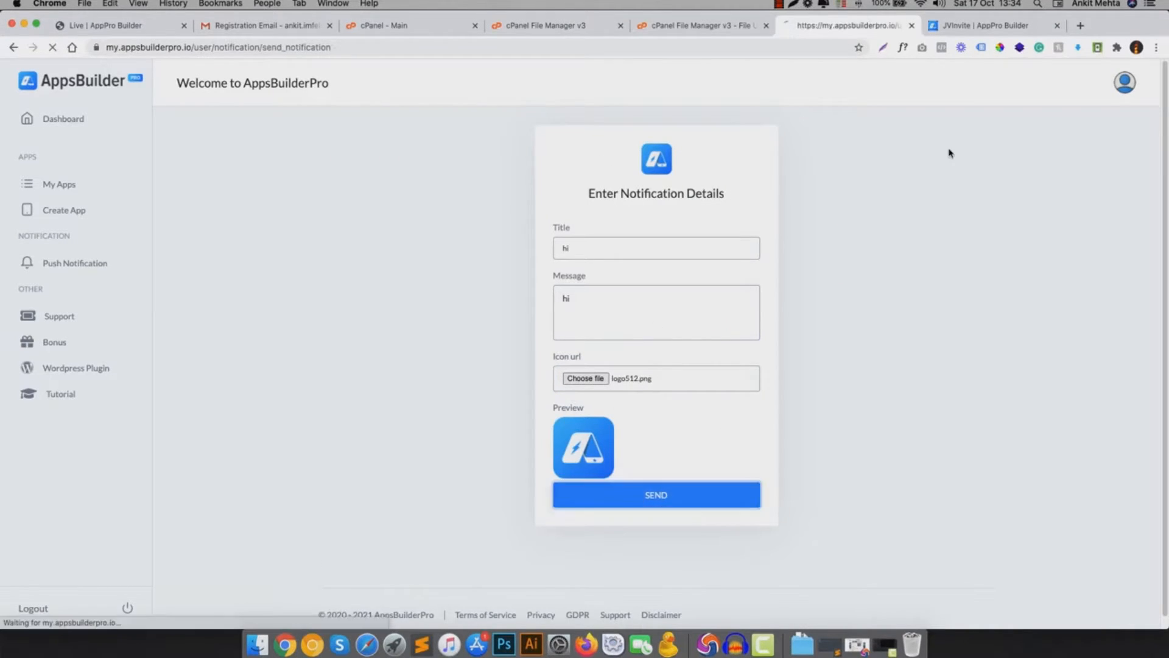
pyautogui.click(655, 495)
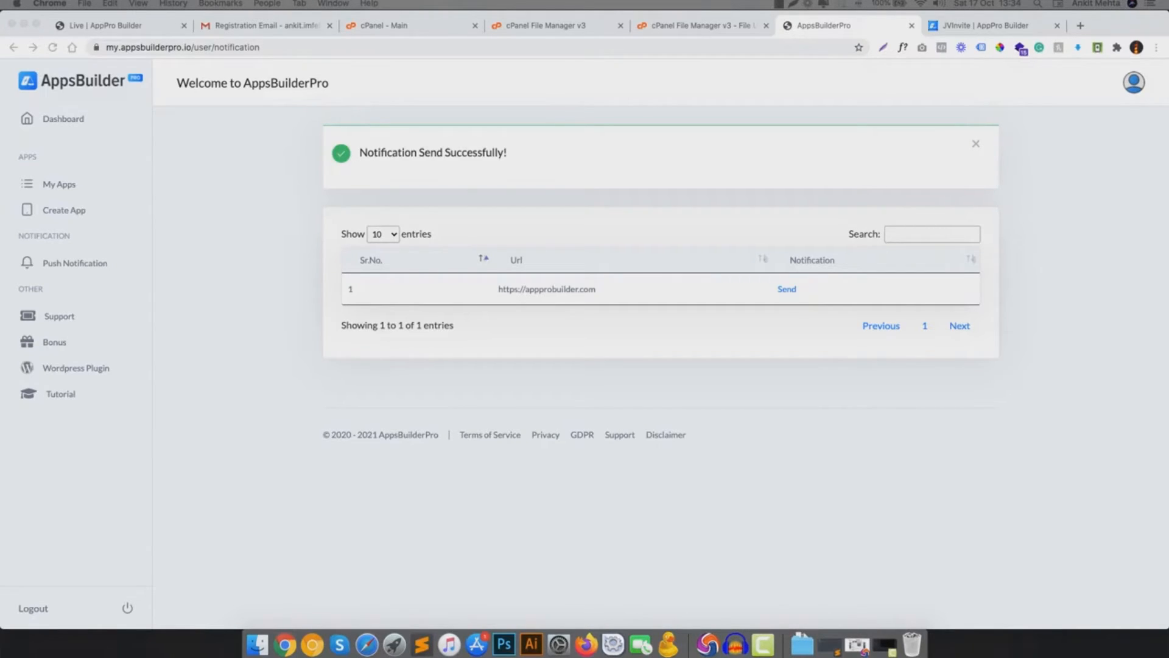
pyautogui.moveTo(826, 207)
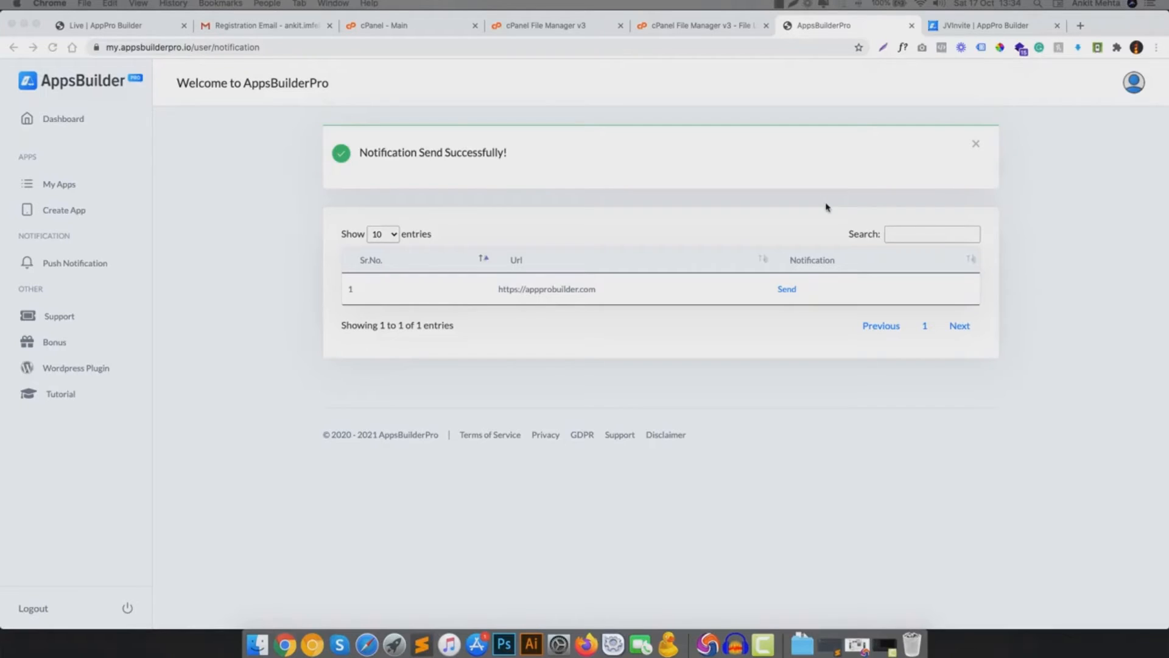
pyautogui.moveTo(584, 311)
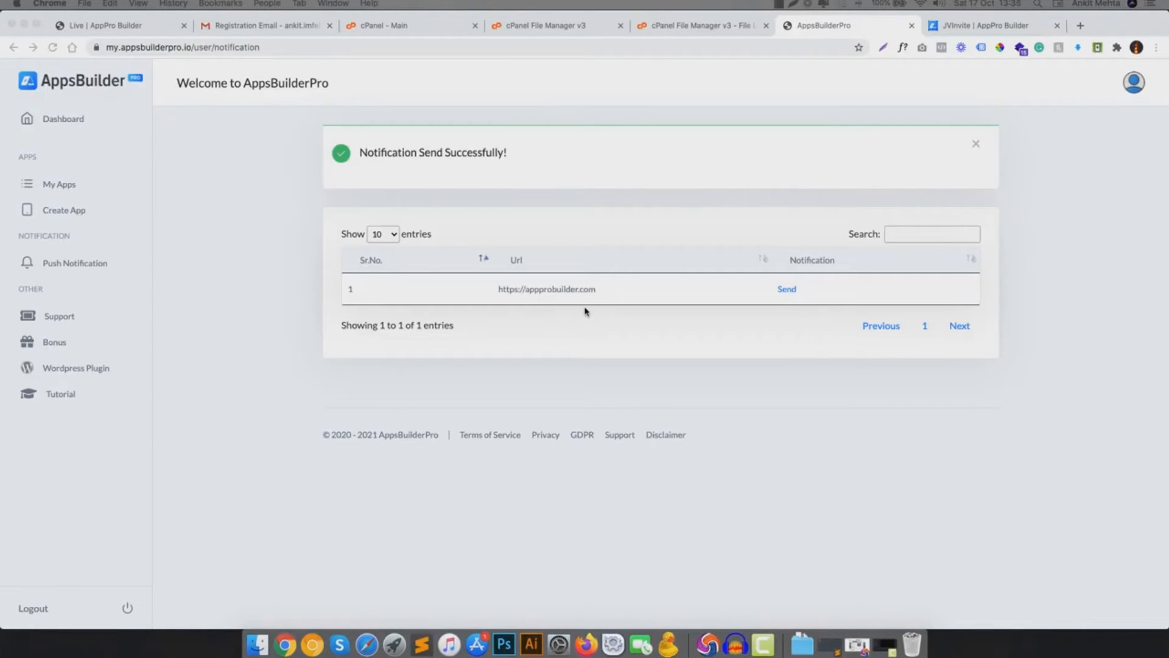
pyautogui.moveTo(675, 315)
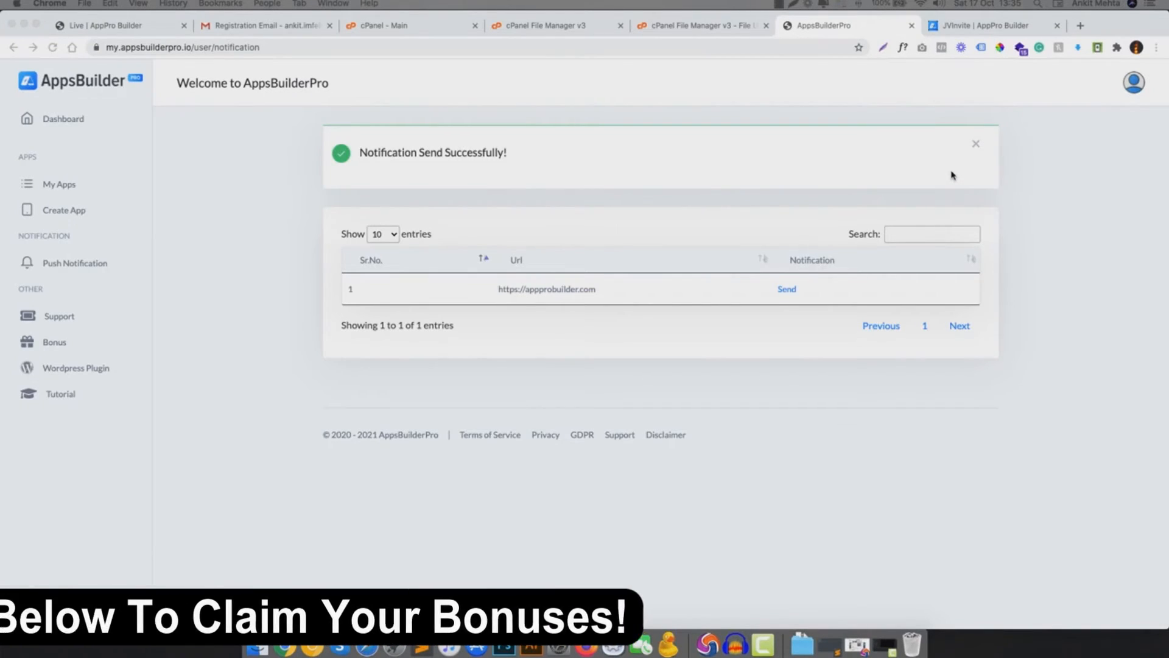
pyautogui.moveTo(938, 67)
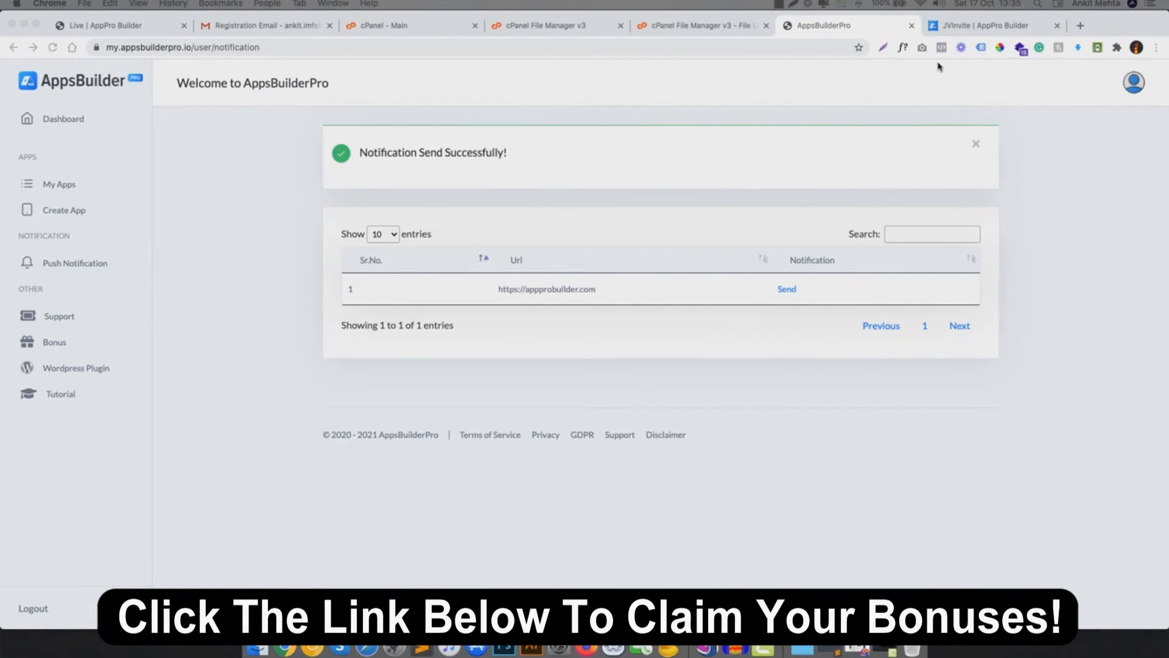
pyautogui.moveTo(804, 40)
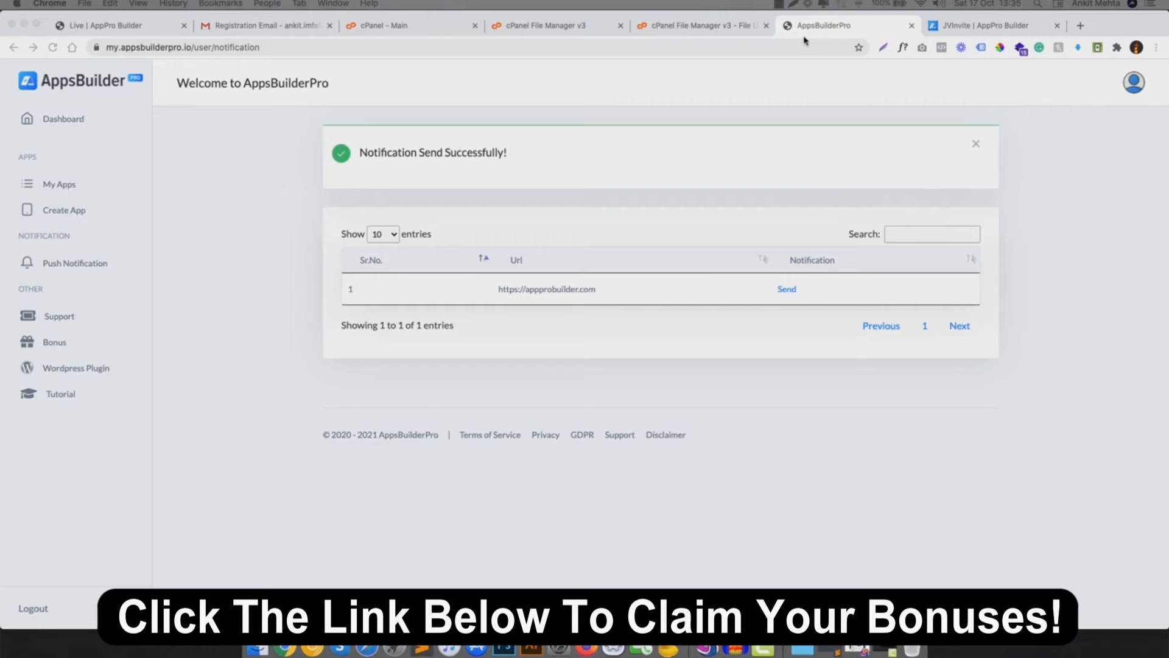
# - Switch to the 'Live | AppPro Builder' tab and scroll to the three app-creation steps
pyautogui.click(112, 24)
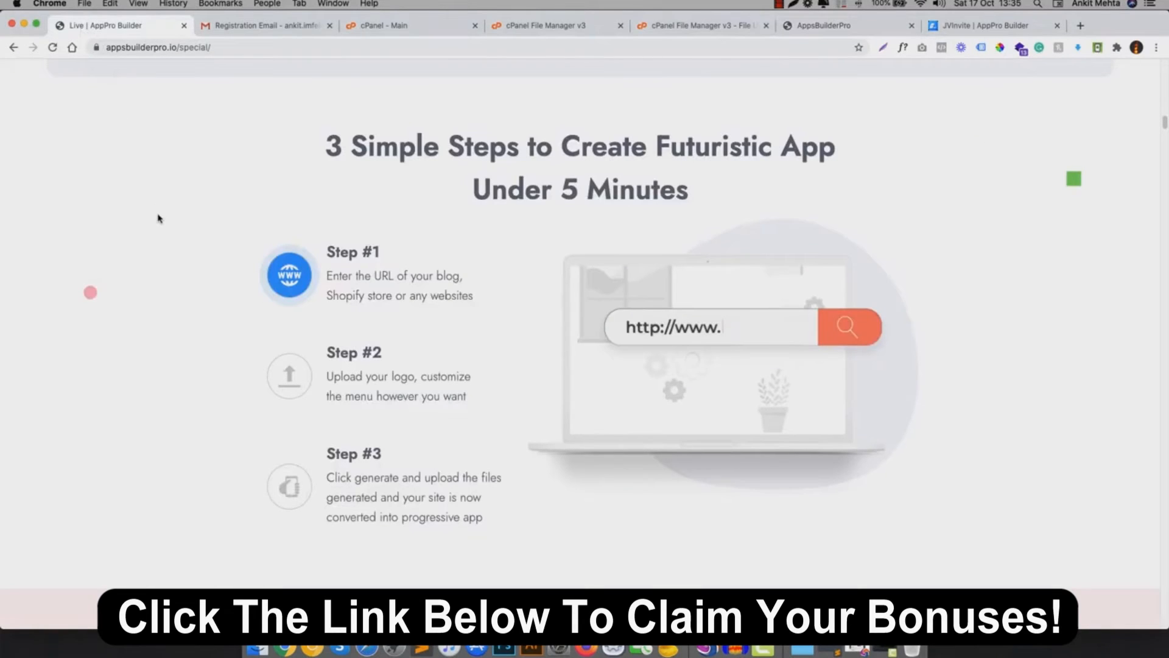
pyautogui.scroll(-3)
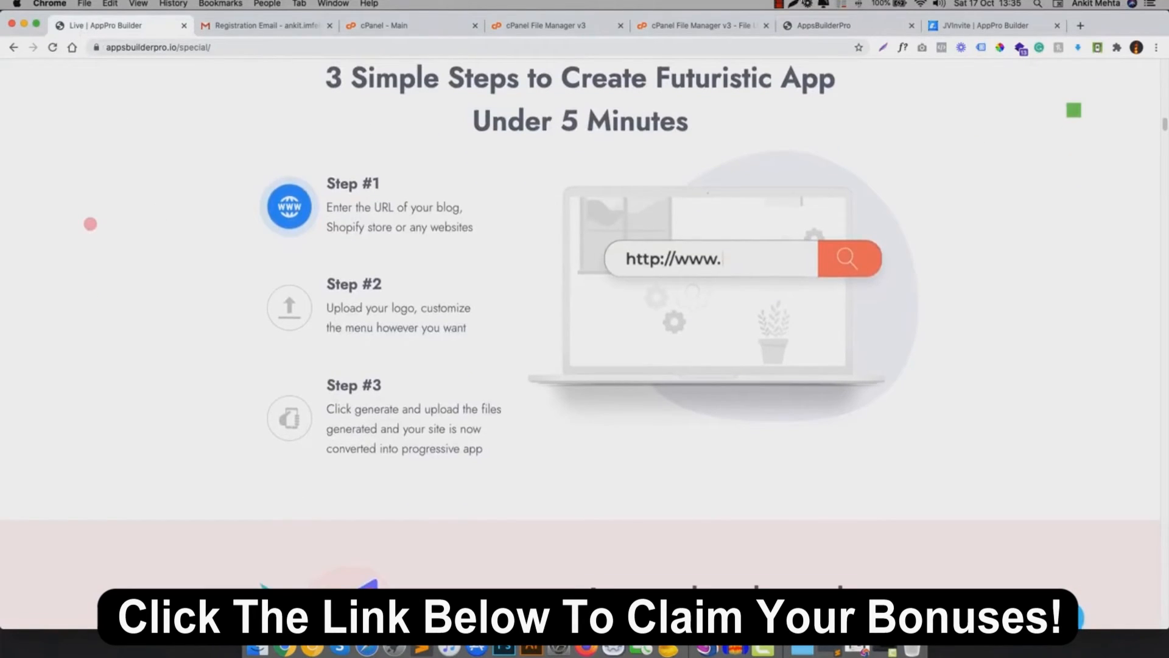